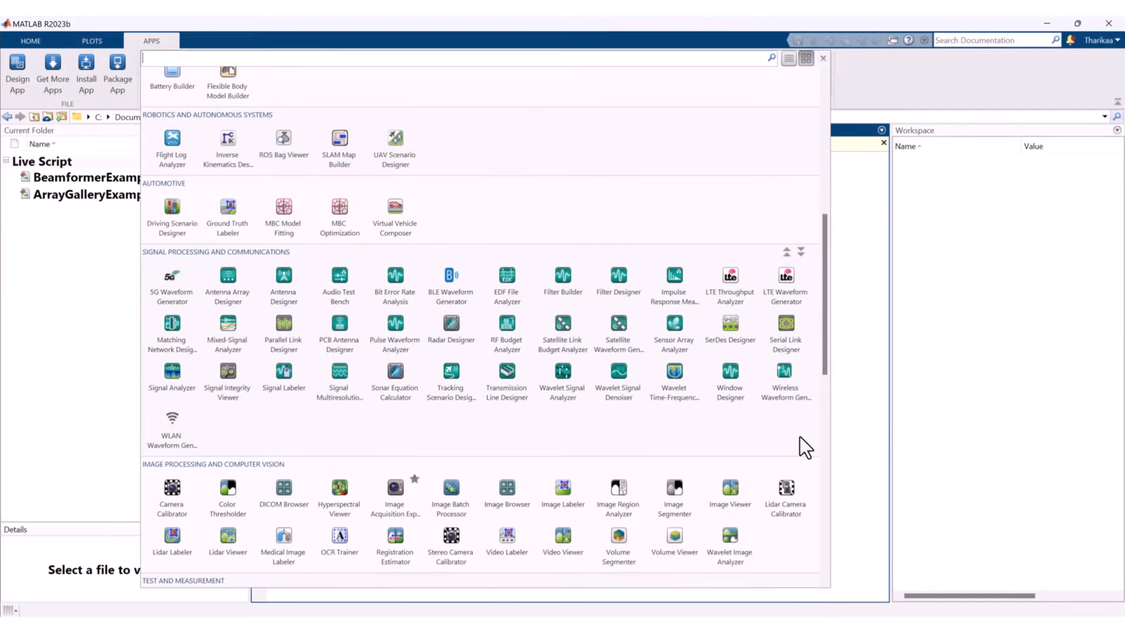
pyautogui.moveTo(767, 435)
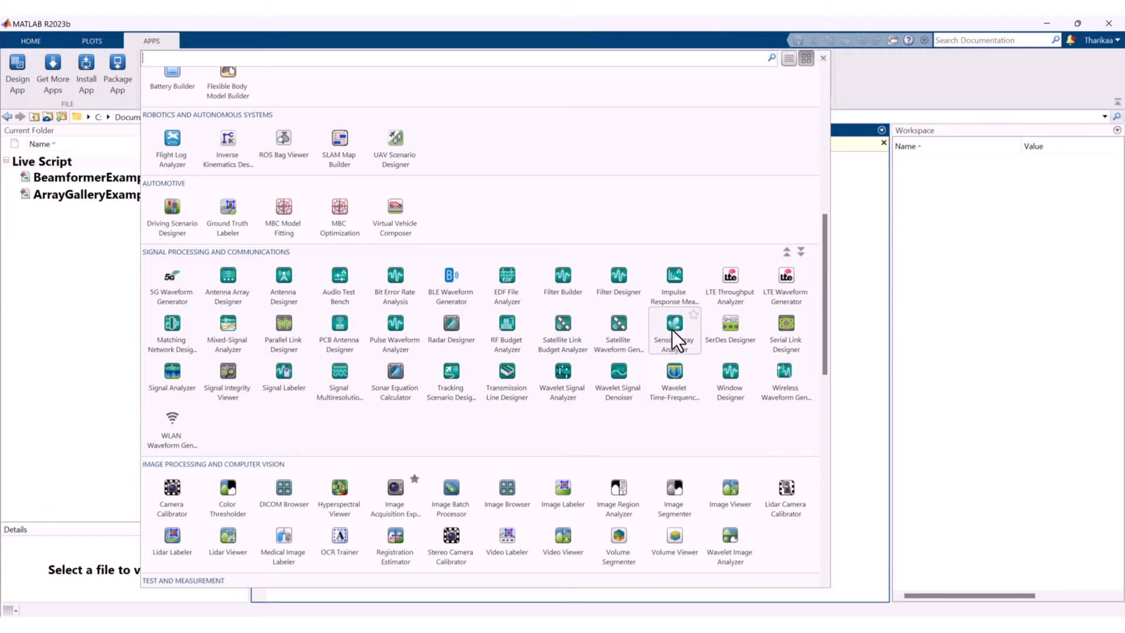
# Step: Launch Sensor Array Analyzer and expand the array geometry list to see more array types
pyautogui.click(674, 330)
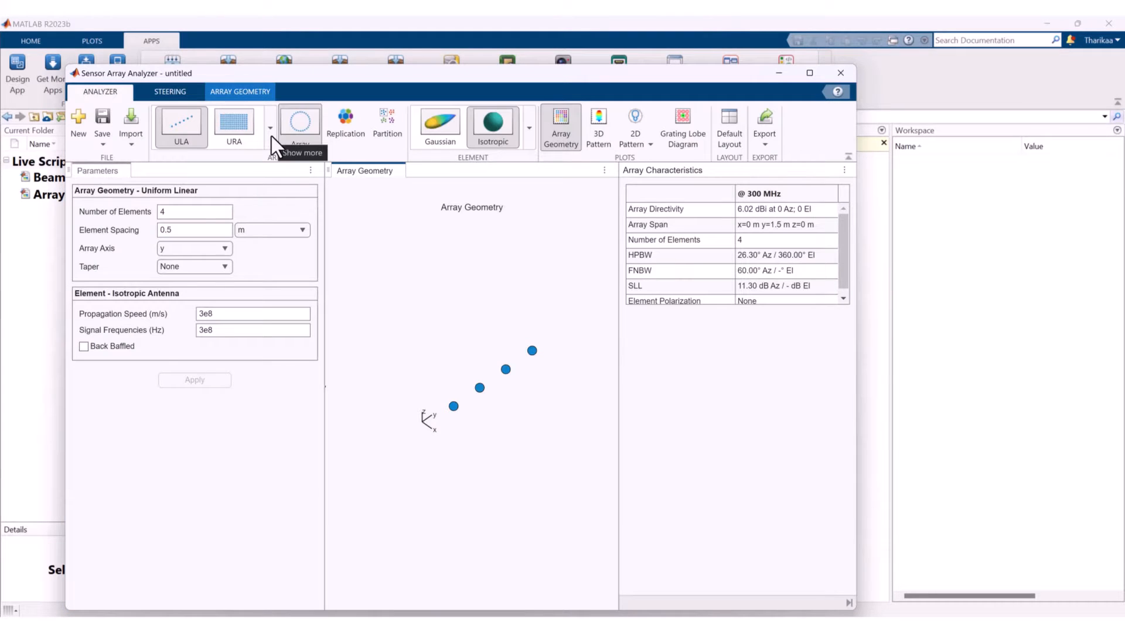
pyautogui.click(270, 132)
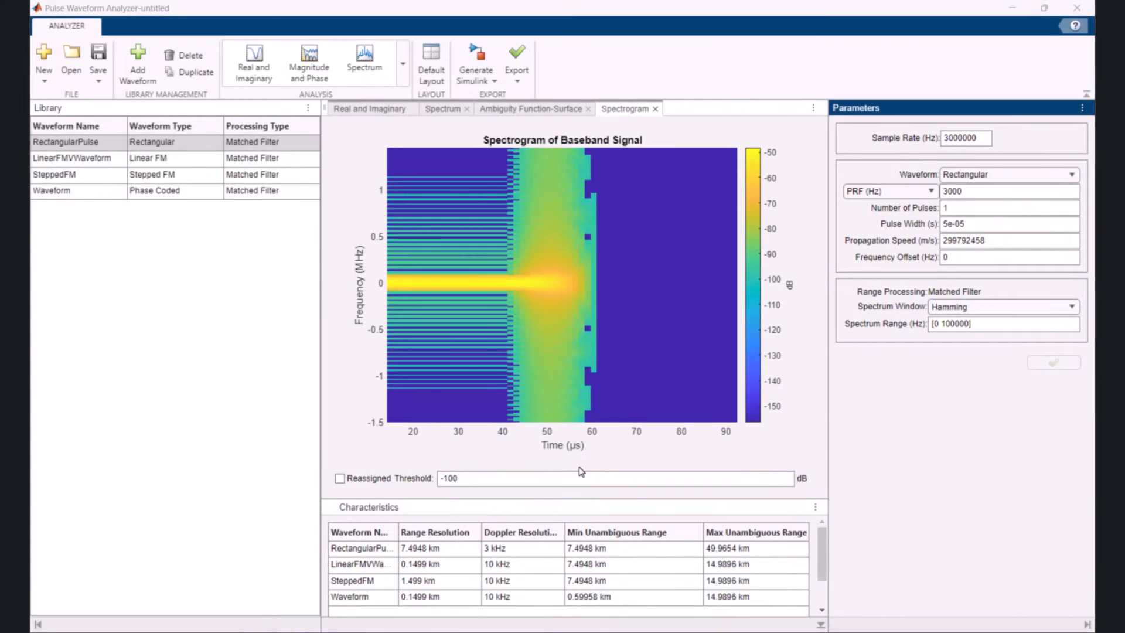
pyautogui.moveTo(601, 457)
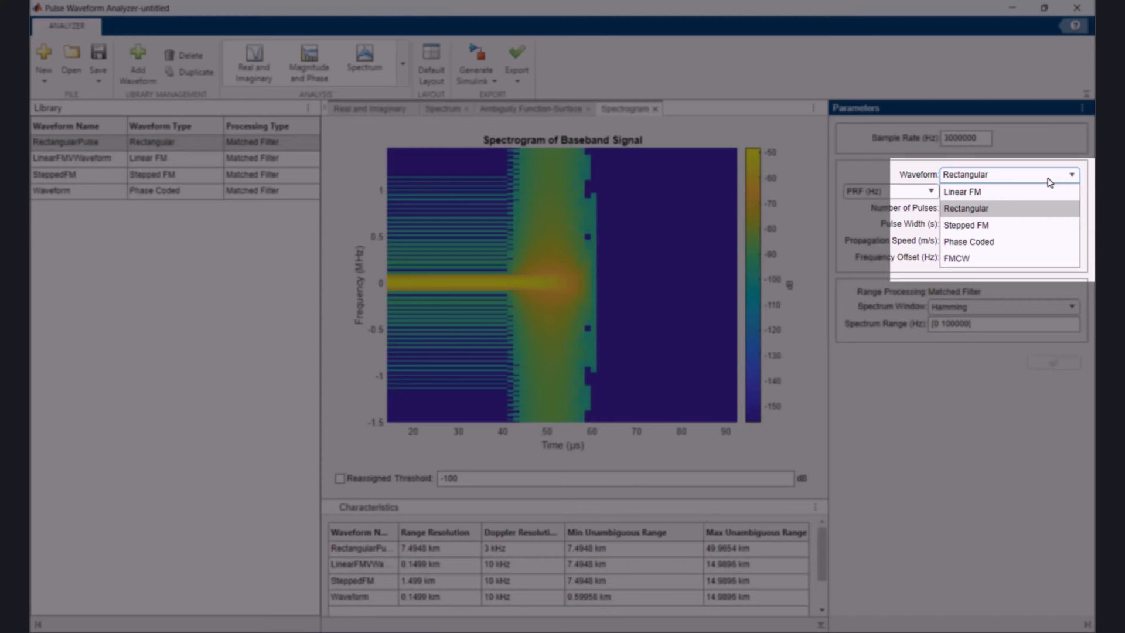
# Step: Keep the Rectangular waveform and switch the analysis plot to power spectral density
pyautogui.click(966, 208)
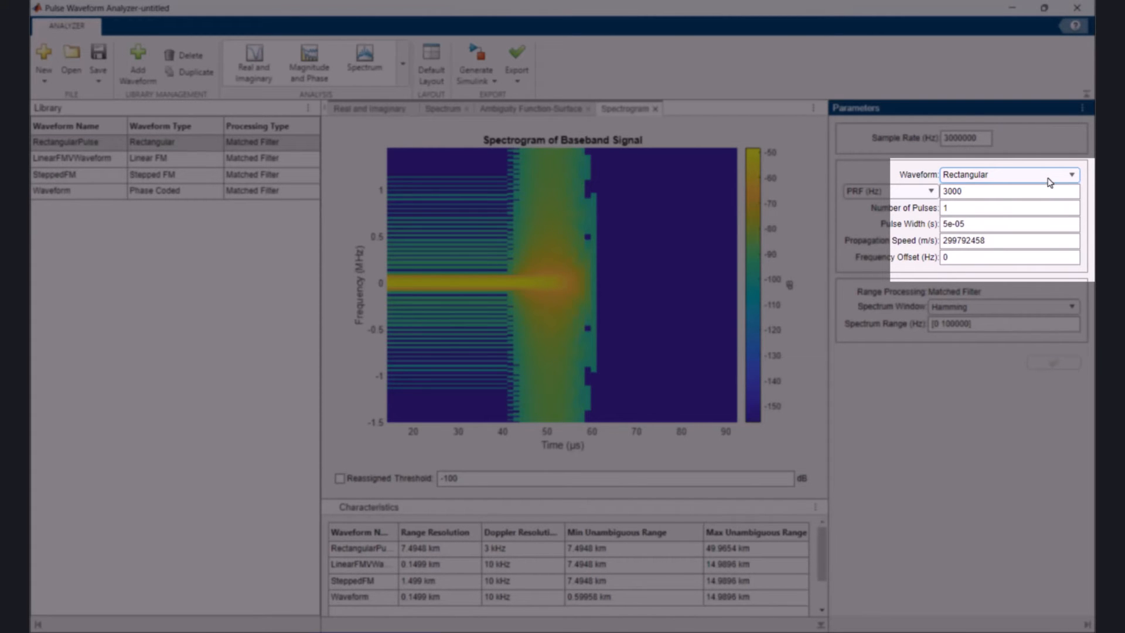
pyautogui.click(402, 61)
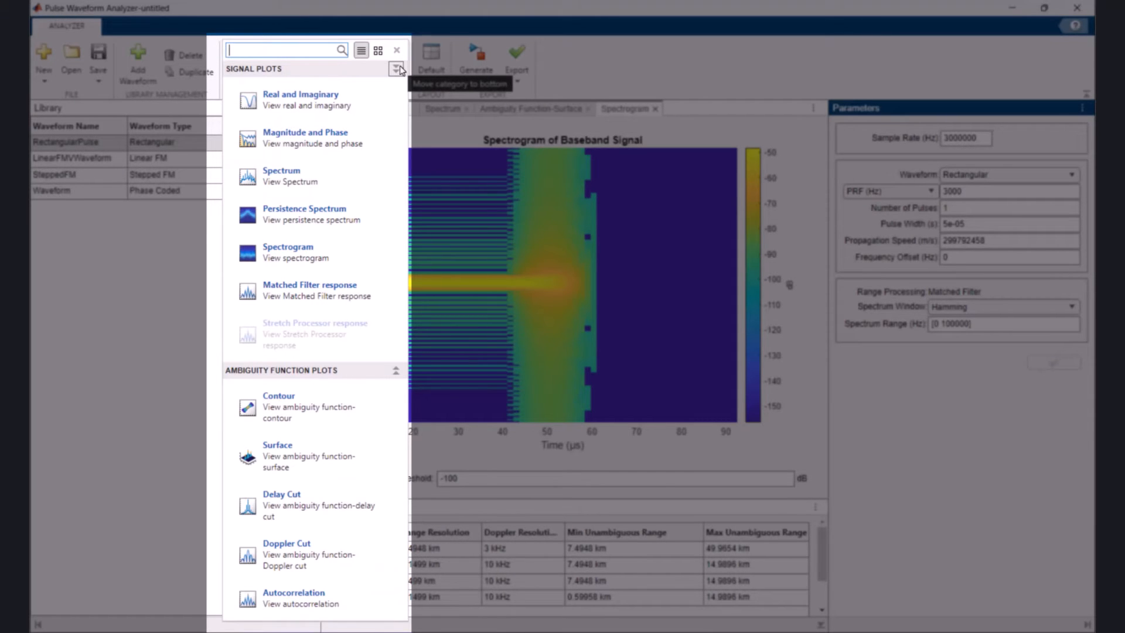
pyautogui.click(396, 49)
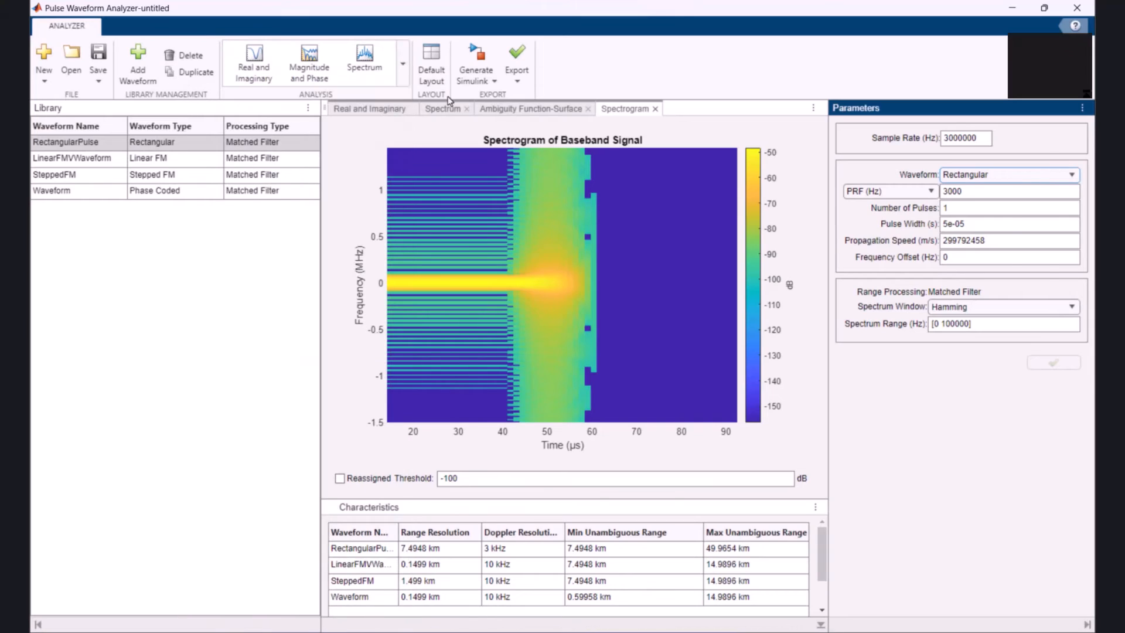
pyautogui.click(441, 108)
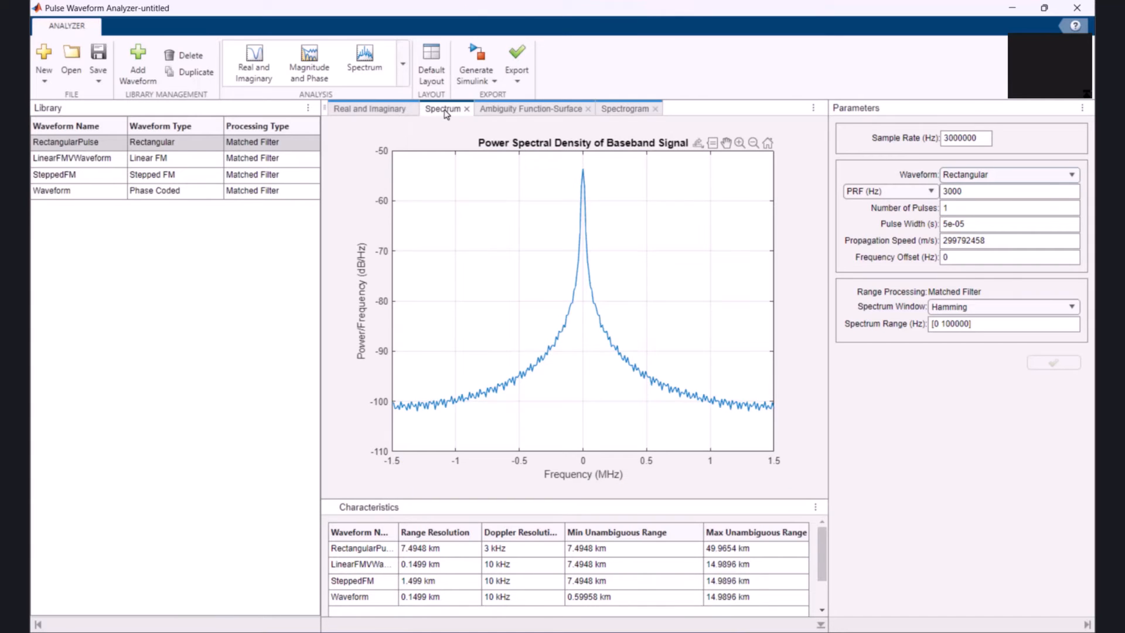
pyautogui.click(531, 109)
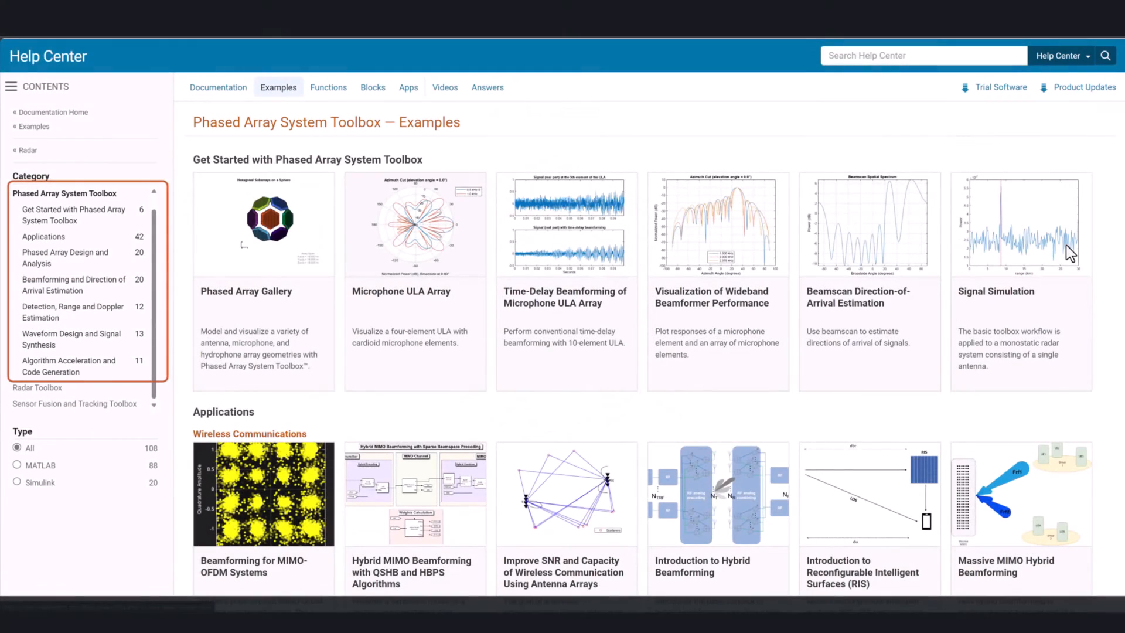
# Step: Scroll the examples page down to the Algorithm Acceleration and Code Generation examples
pyautogui.scroll(-3)
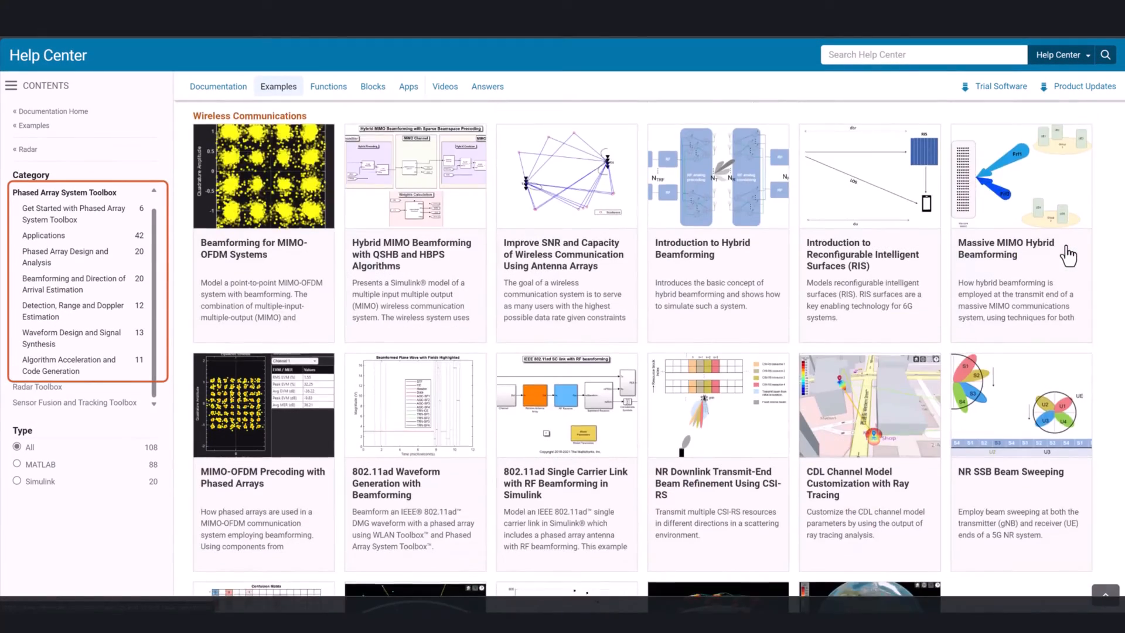
pyautogui.scroll(-3)
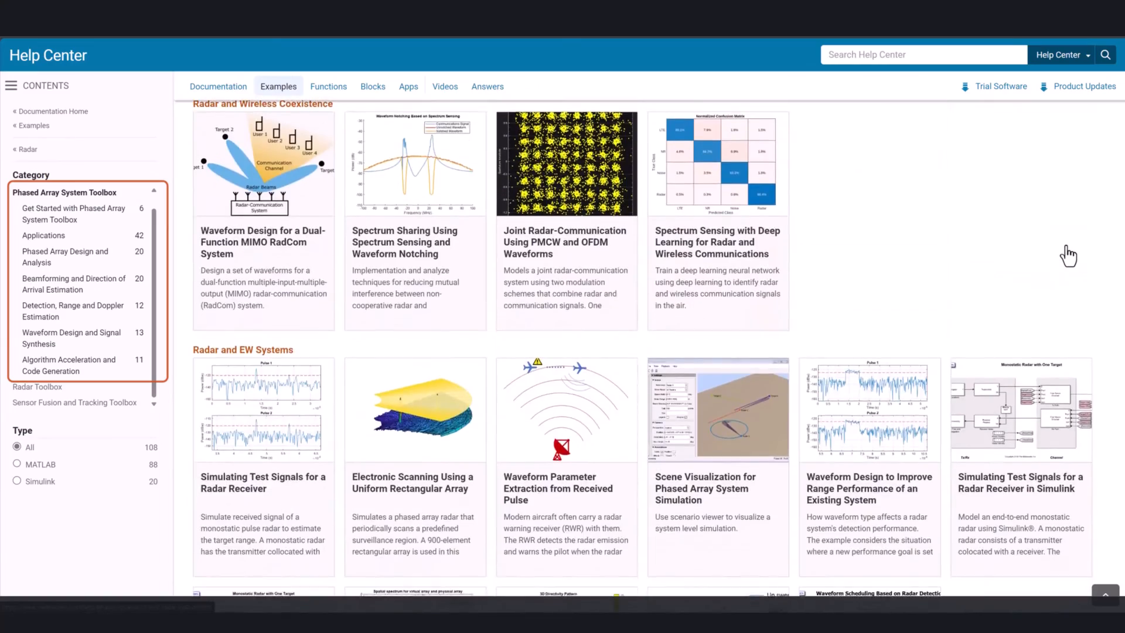
pyautogui.scroll(-3)
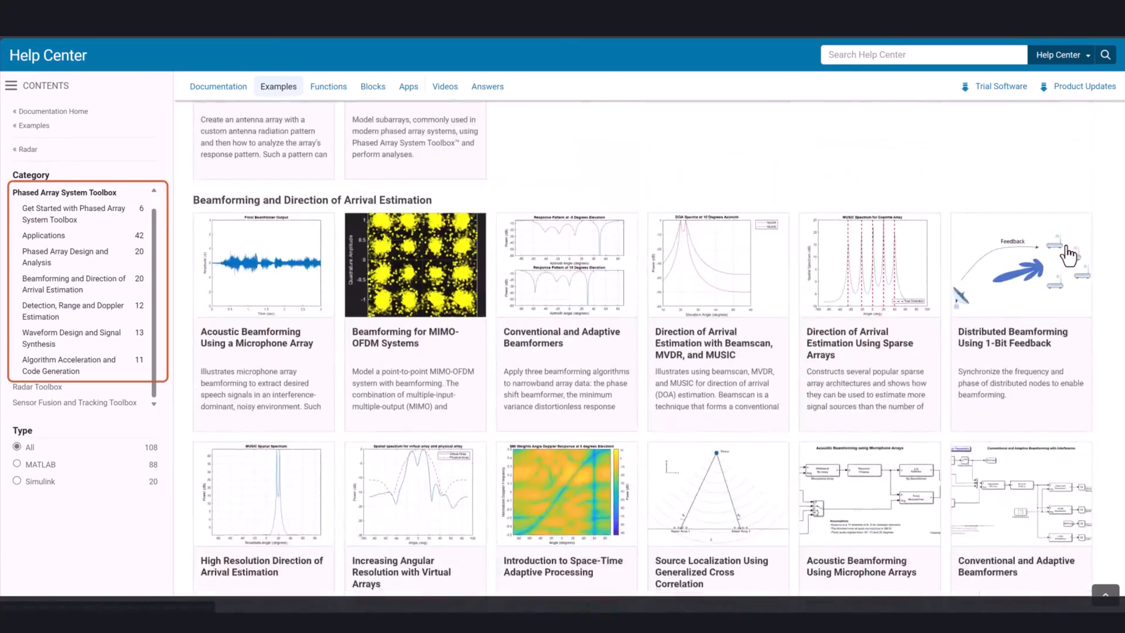
pyautogui.scroll(-3)
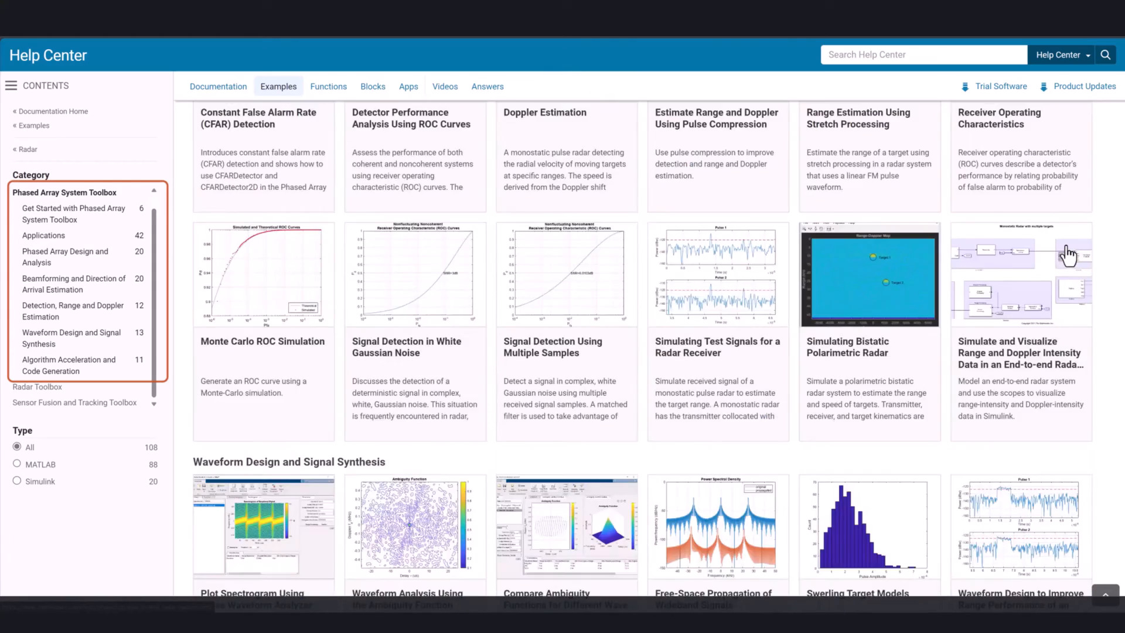
pyautogui.scroll(-3)
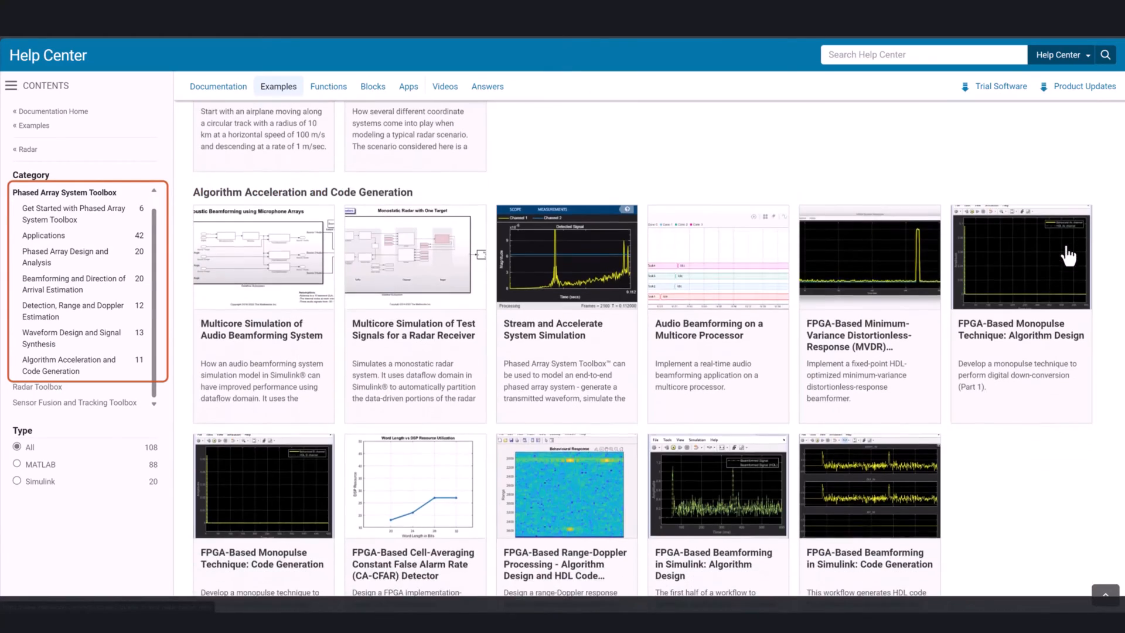
pyautogui.scroll(-3)
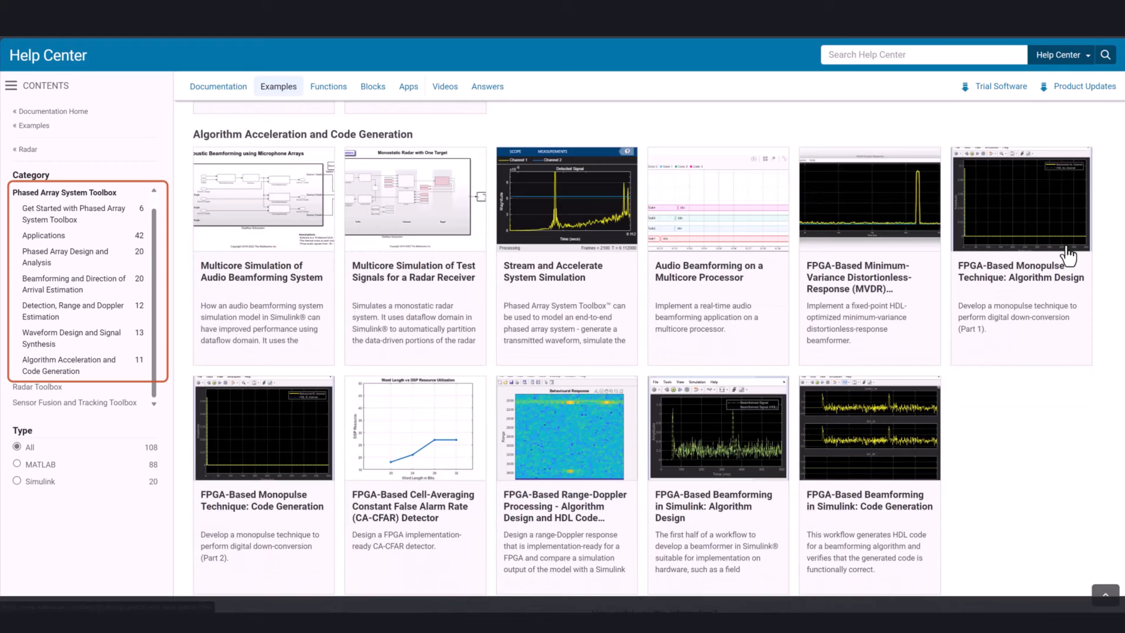